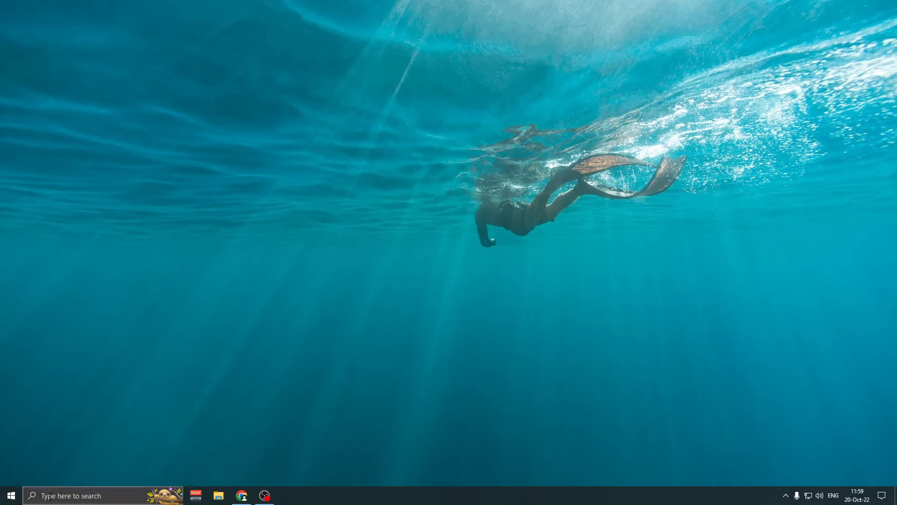
Search Start for 'defrag' to surface Defragment and Optimize Drives as the best match
left_click(10, 495)
type("defrag")
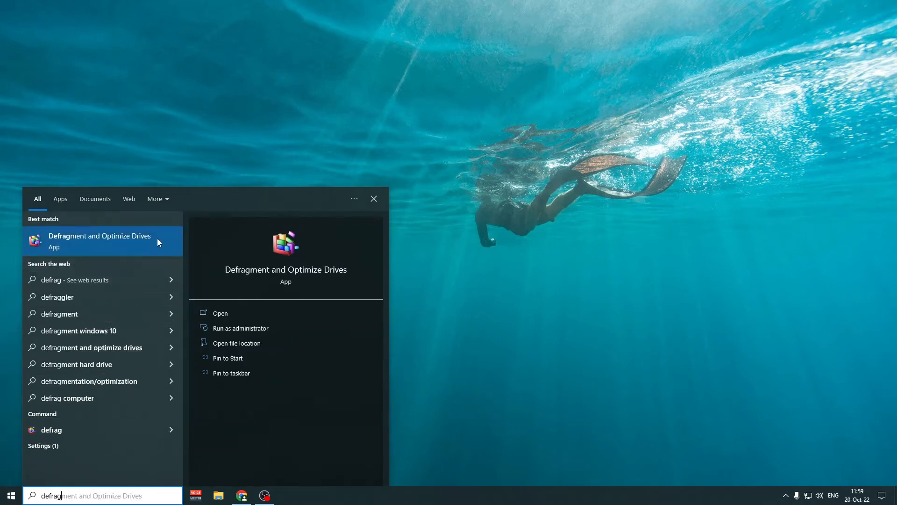
Launch Defragment and Optimize Drives and begin optimizing the C: drive
left_click(99, 240)
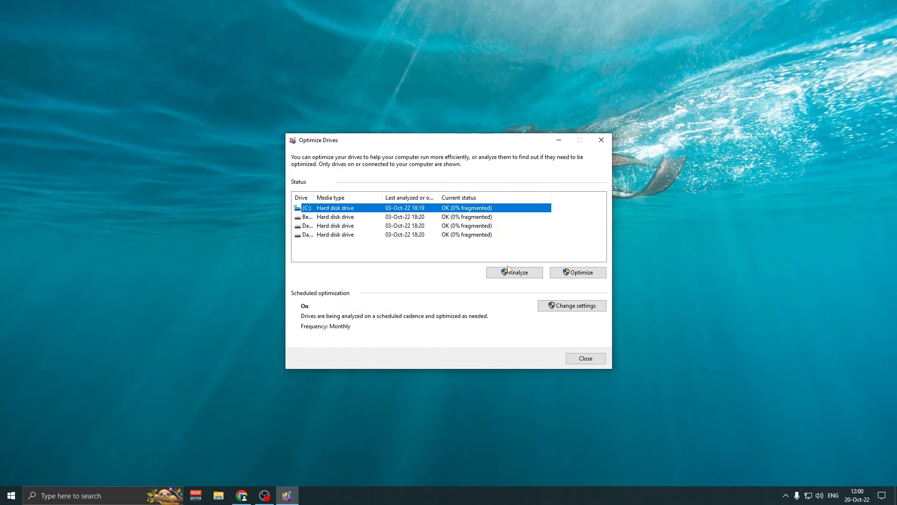
mouse_move(578, 272)
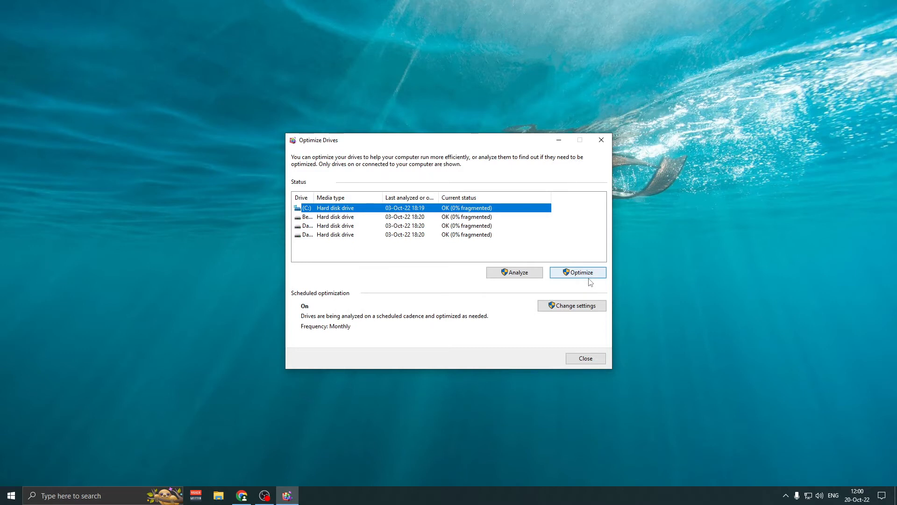
mouse_move(592, 275)
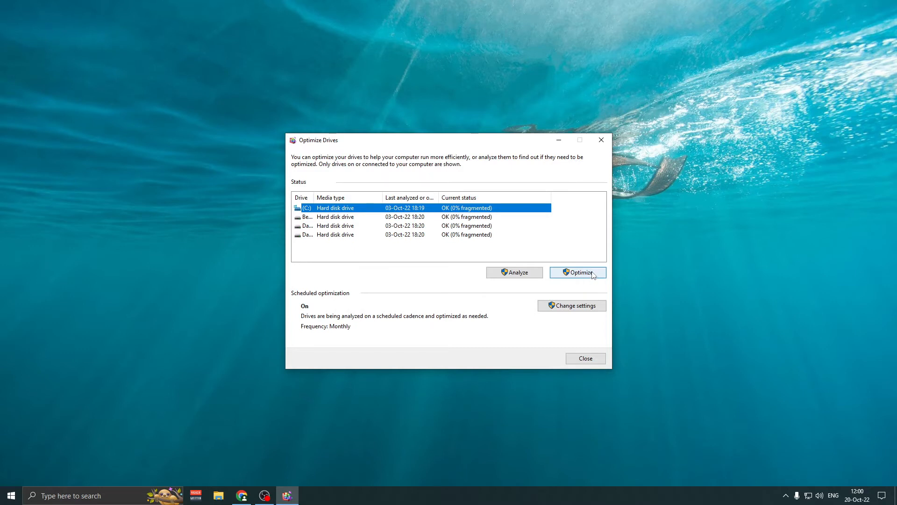
left_click(578, 272)
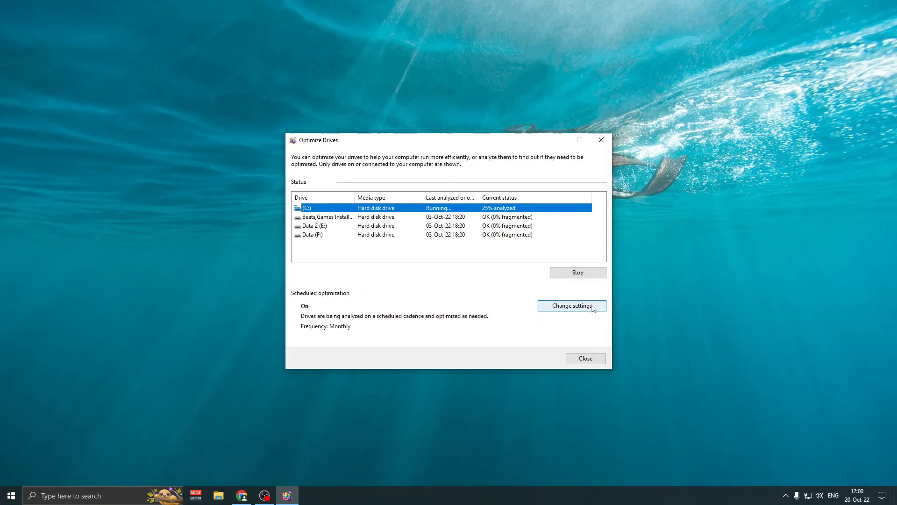
left_click(570, 304)
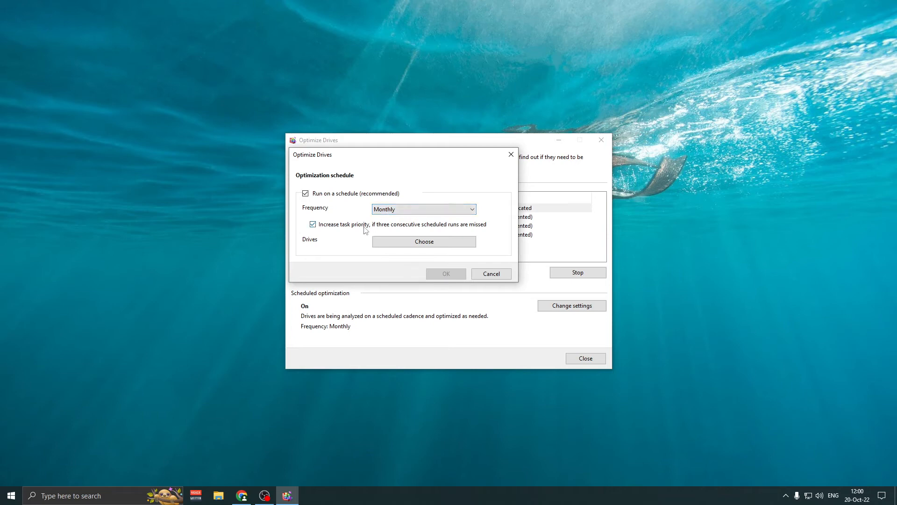
left_click(491, 274)
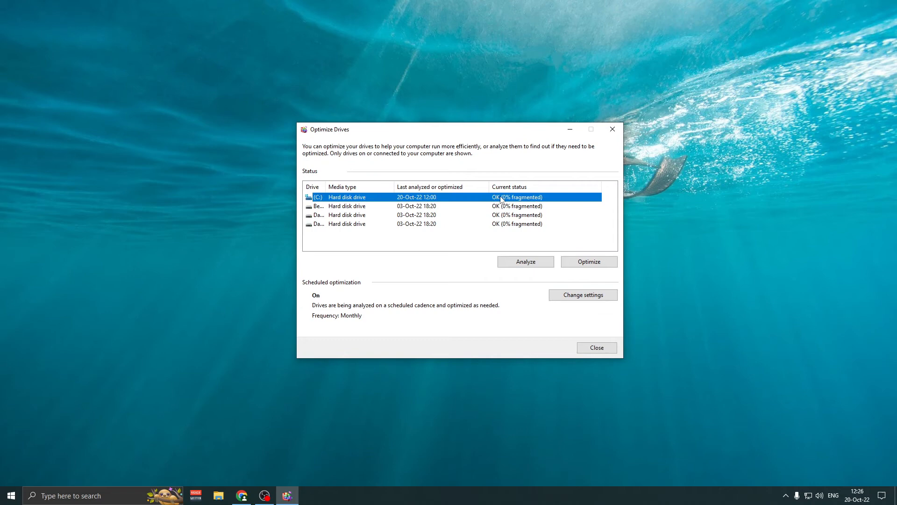
mouse_move(566, 202)
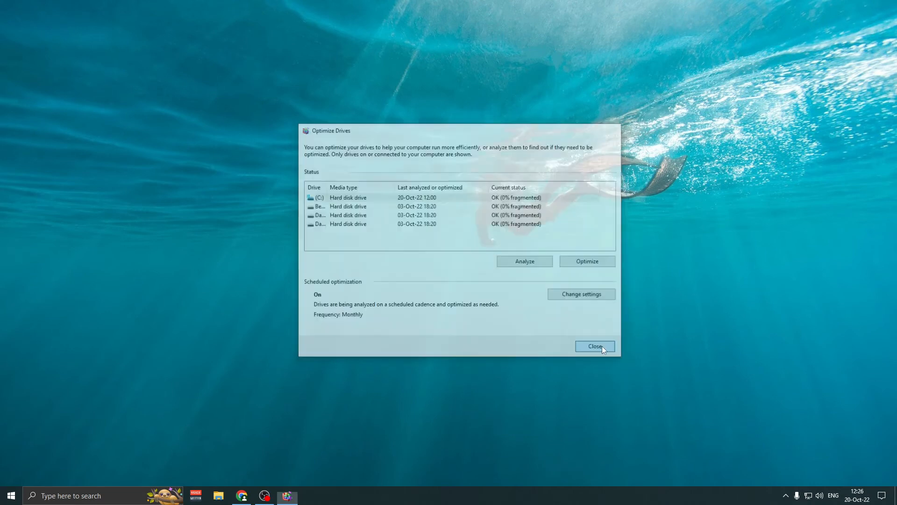
Close Optimize Drives now that C: reads OK (0% fragmented)
left_click(595, 346)
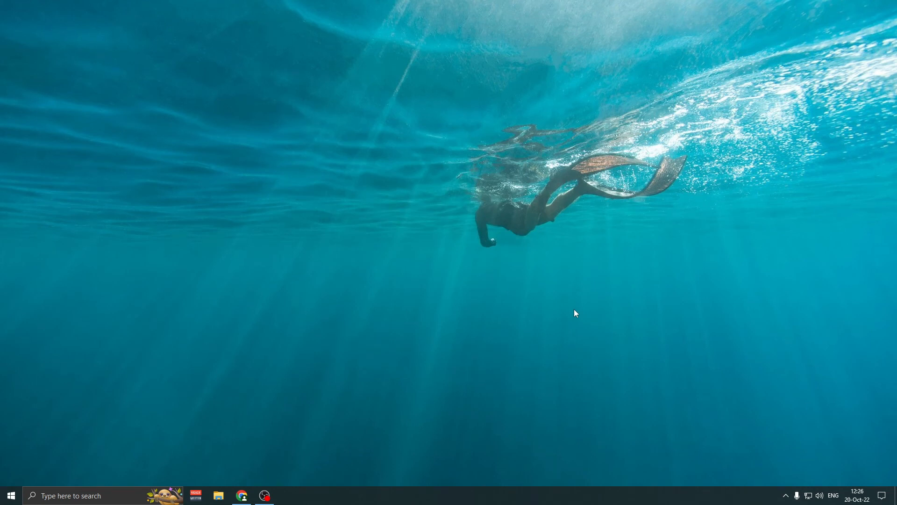